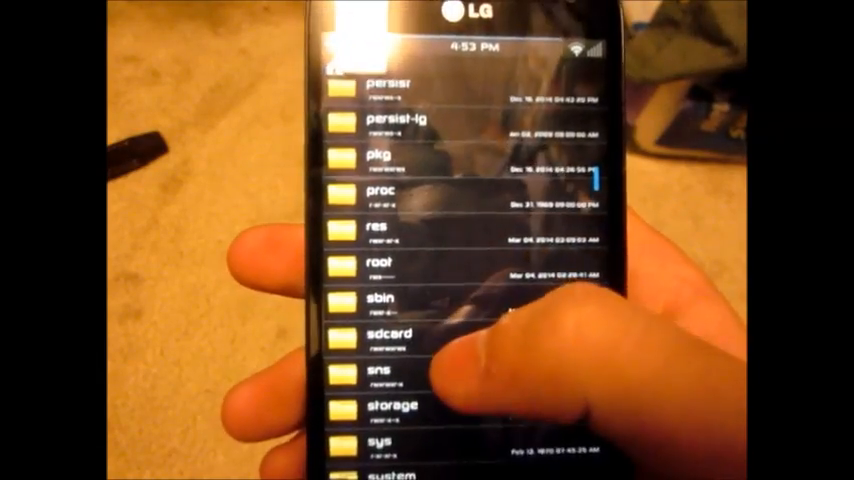
# Step: Tap a folder entry in the phone's root directory listing, such as sdcard, storage or system
pyautogui.click(384, 335)
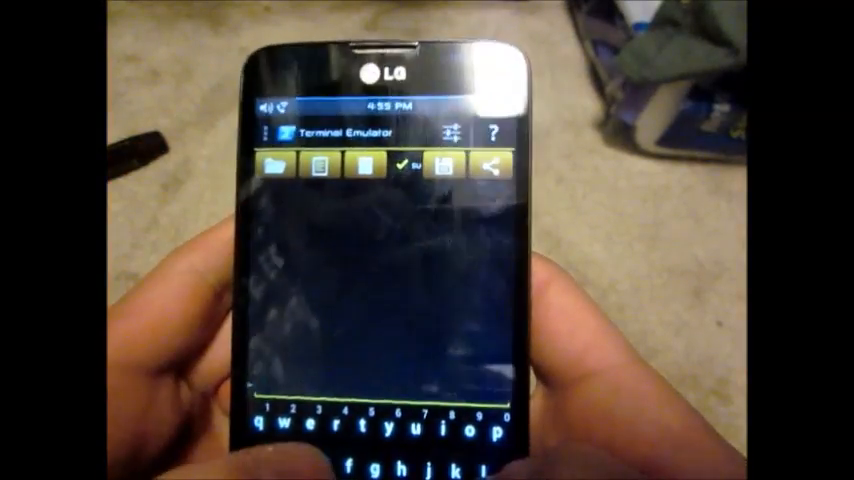
# Step: Type 'reboot' at the superuser terminal prompt
pyautogui.write('reboot')
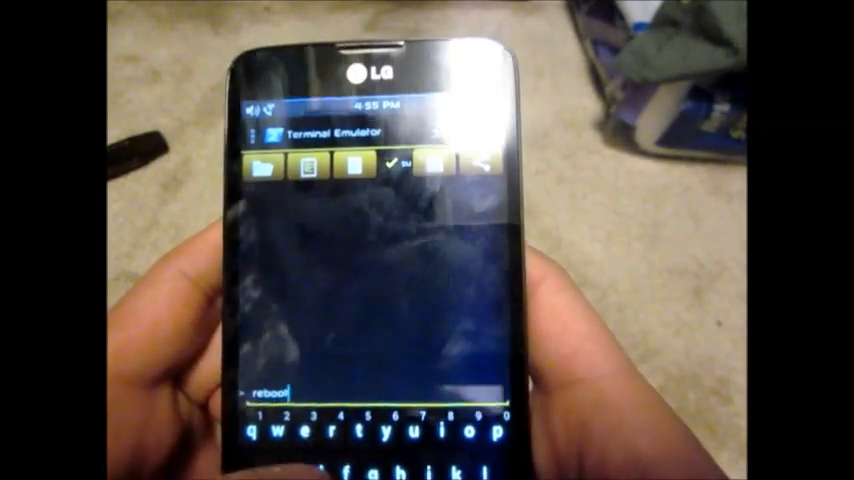